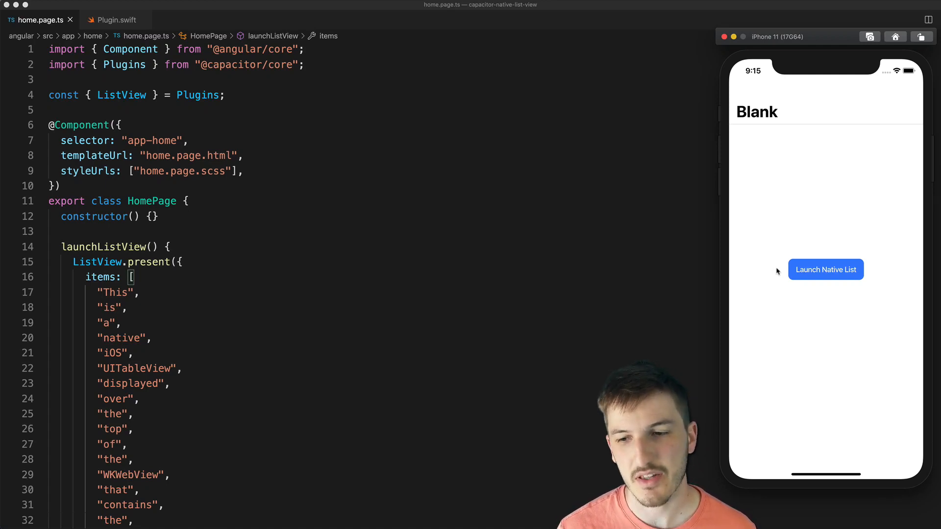
Hide the Simulator and scroll home.page.ts from the ListView line through the items array
click(825, 270)
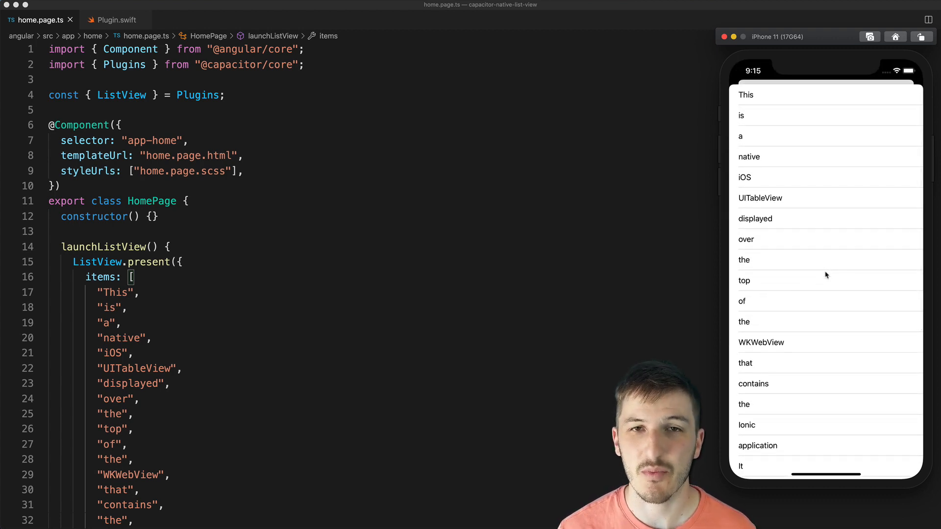
scroll(down, 3)
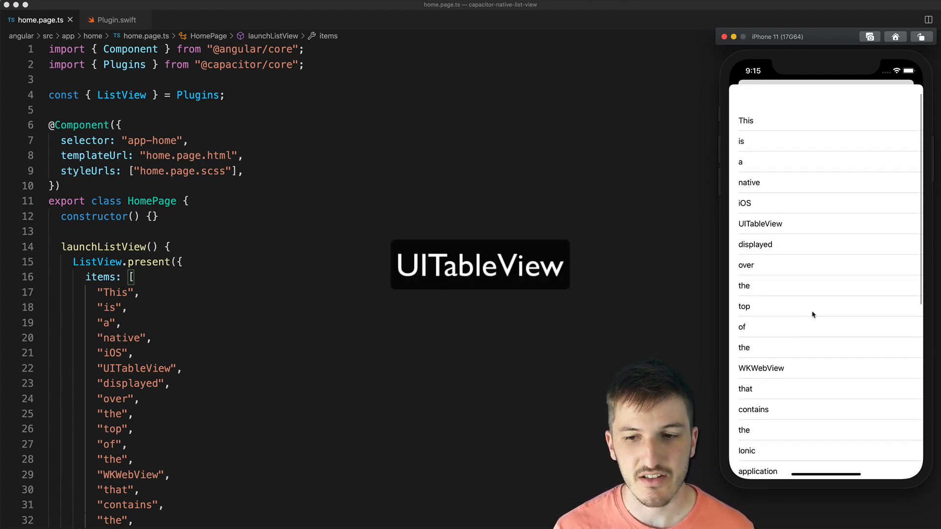
scroll(down, 3)
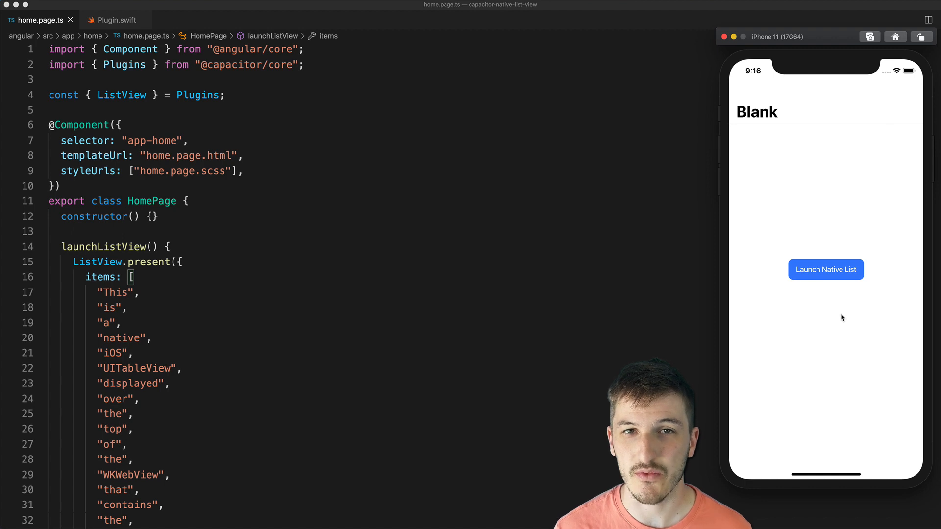
mouse_move(797, 235)
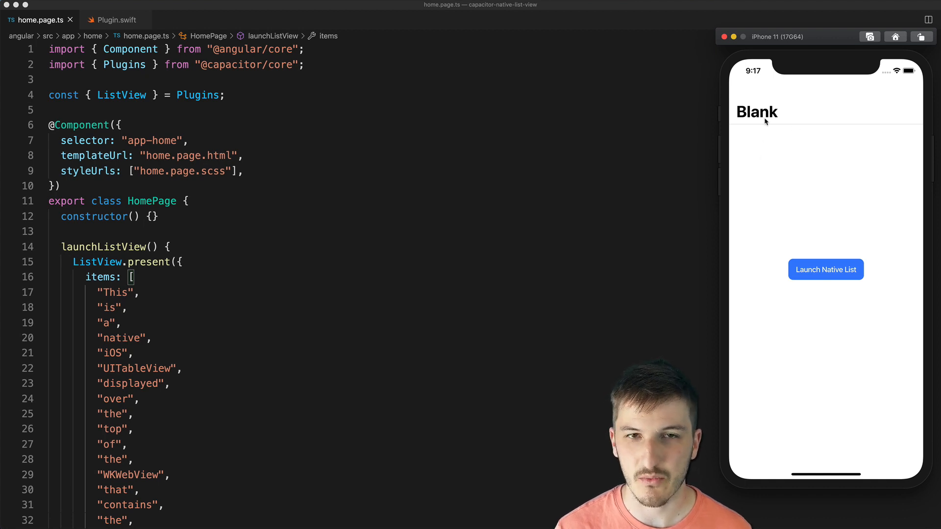
mouse_move(784, 118)
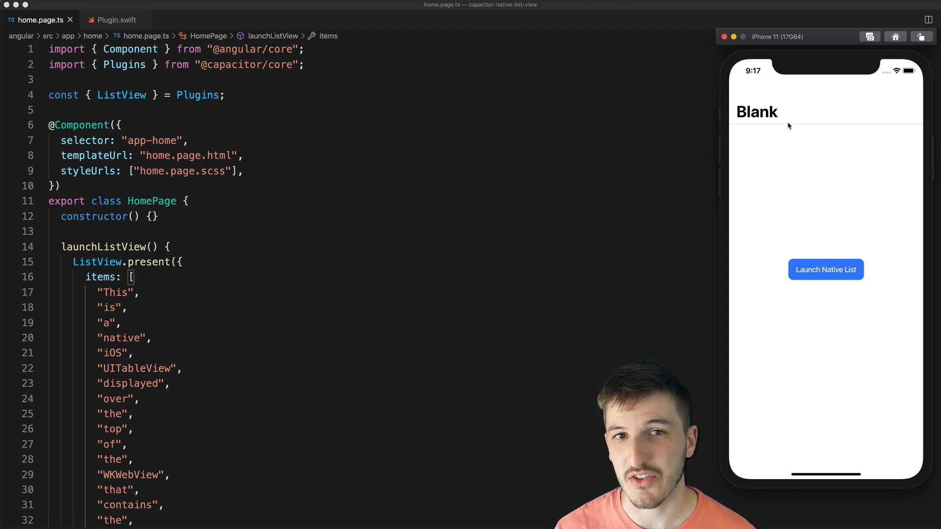
click(826, 269)
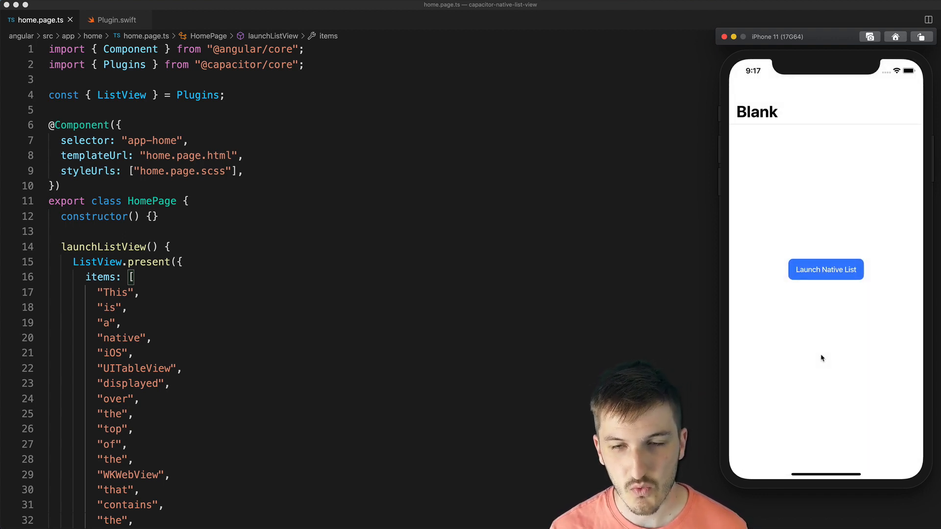
scroll(down, 3)
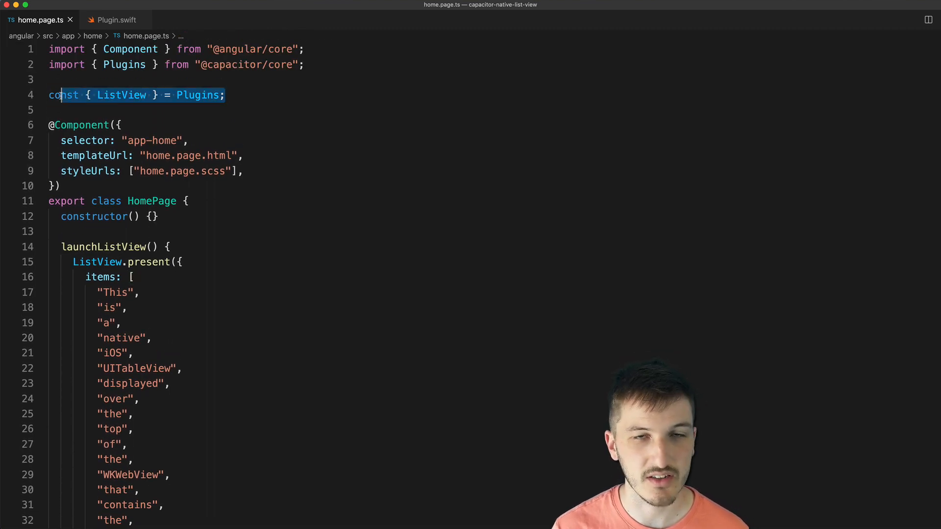
scroll(down, 3)
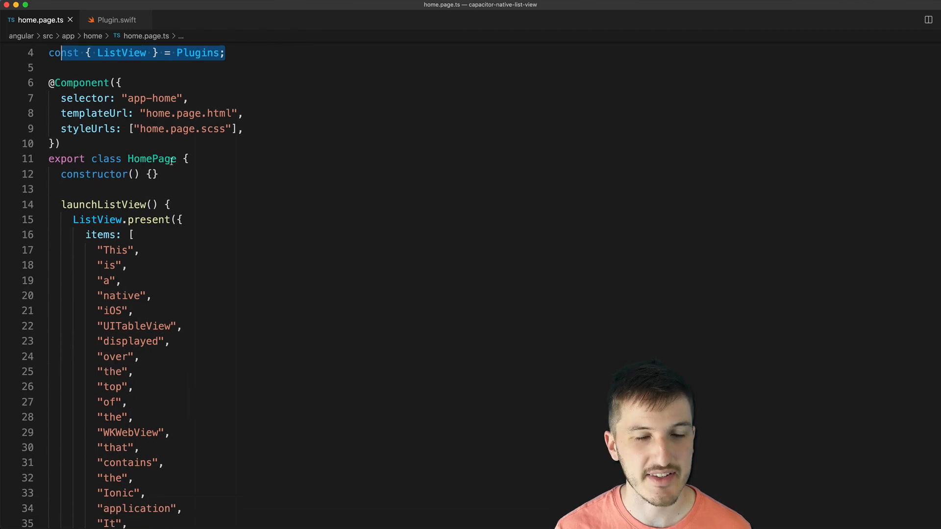
scroll(down, 3)
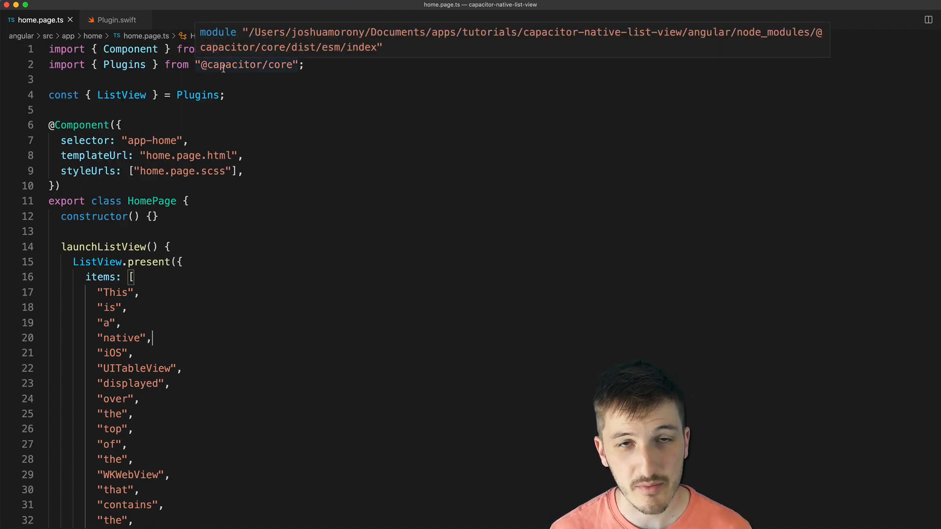
mouse_move(420, 233)
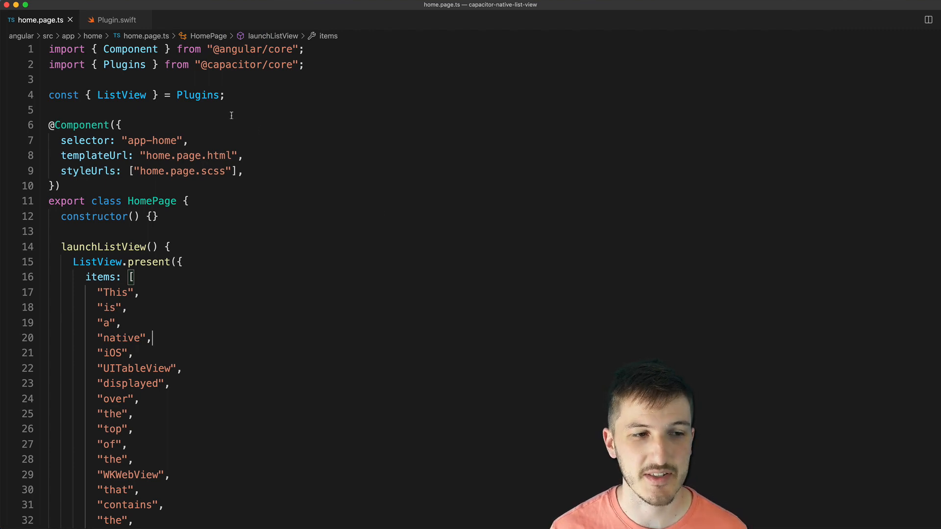
Open Plugin.swift and highlight the body of its TableViewController class
click(116, 19)
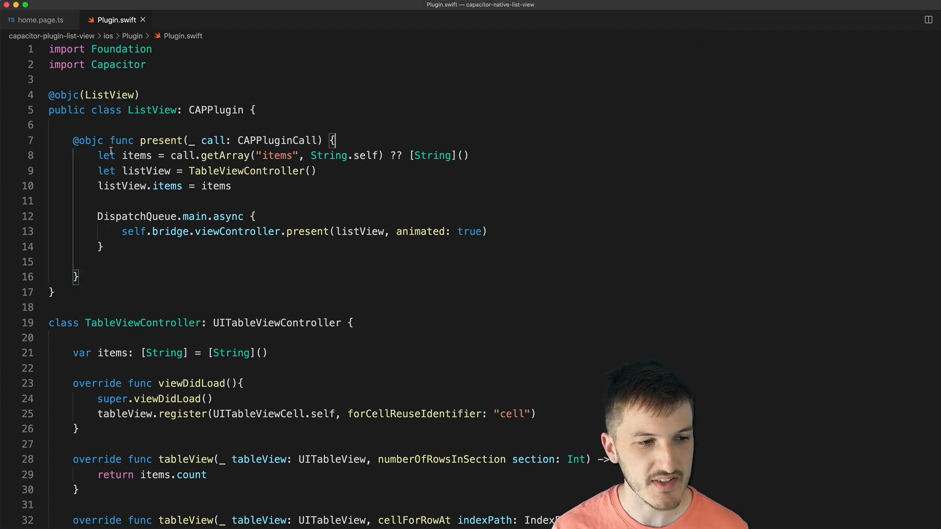
scroll(down, 3)
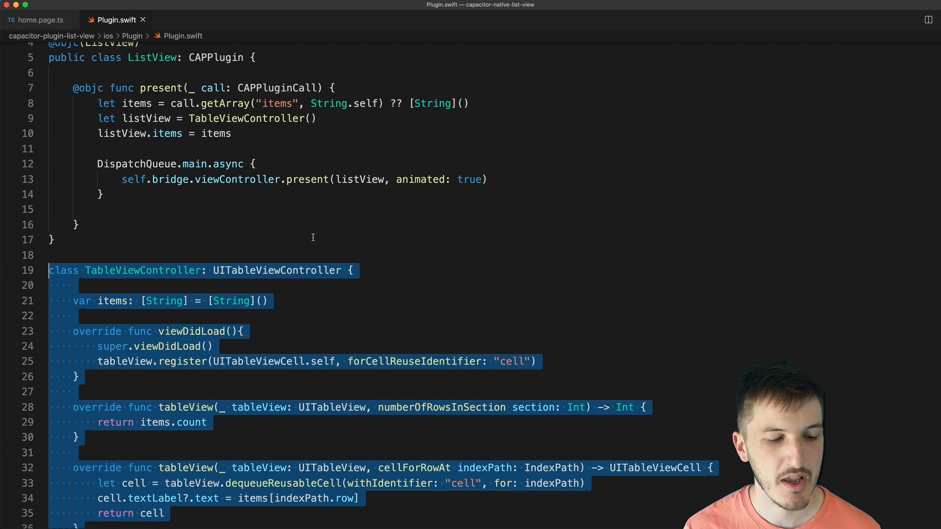
scroll(down, 3)
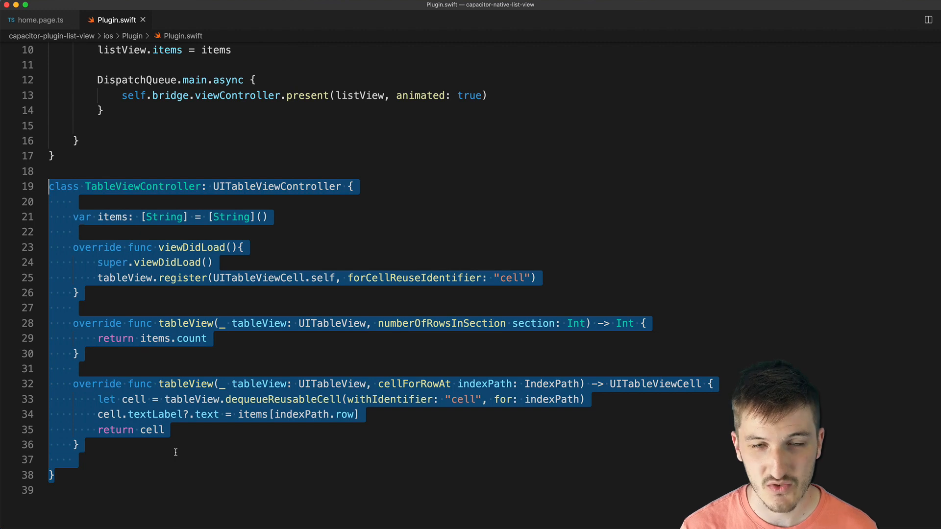
click(143, 461)
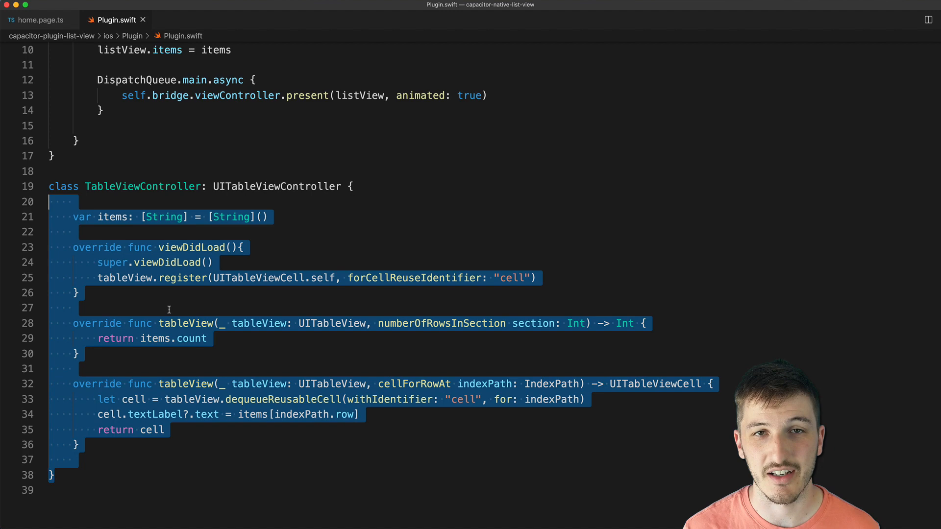
Walk through present() in Plugin.swift, highlighting the line that reads items from the call
click(157, 323)
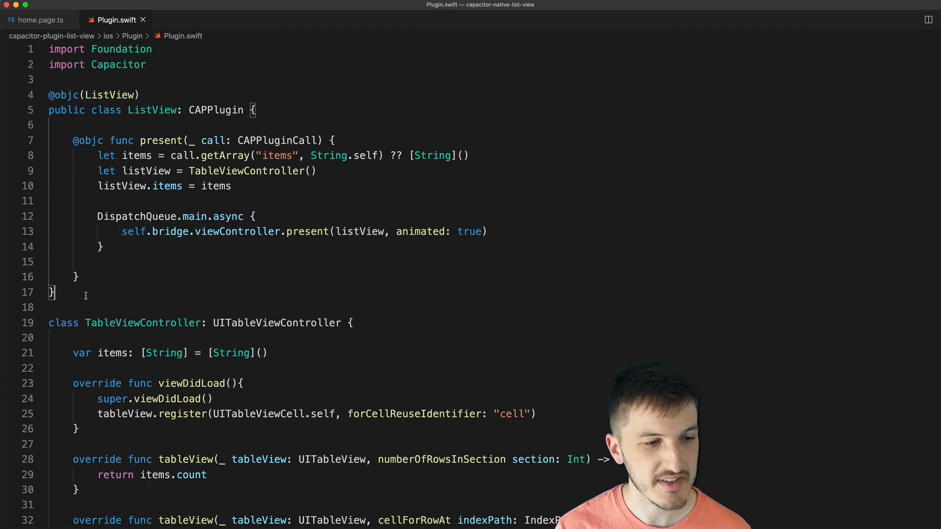
drag(49, 94, 54, 292)
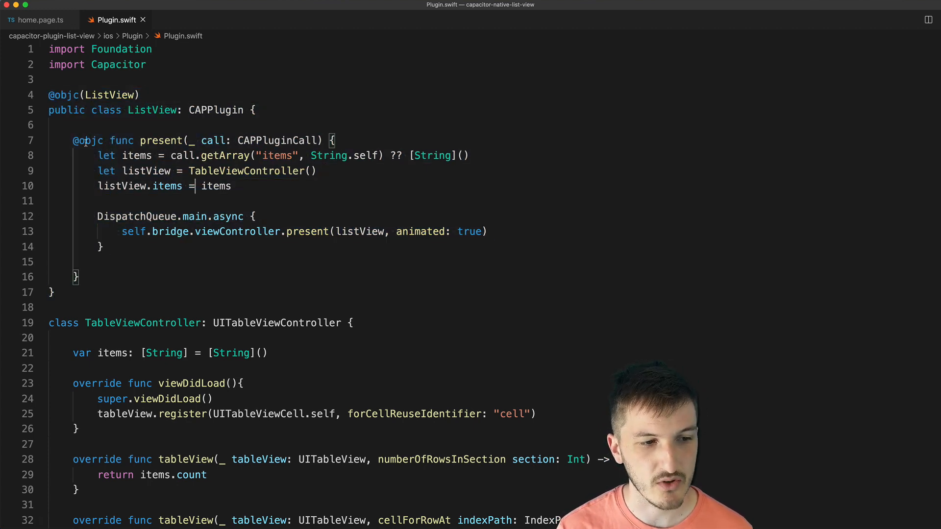
drag(72, 141, 336, 140)
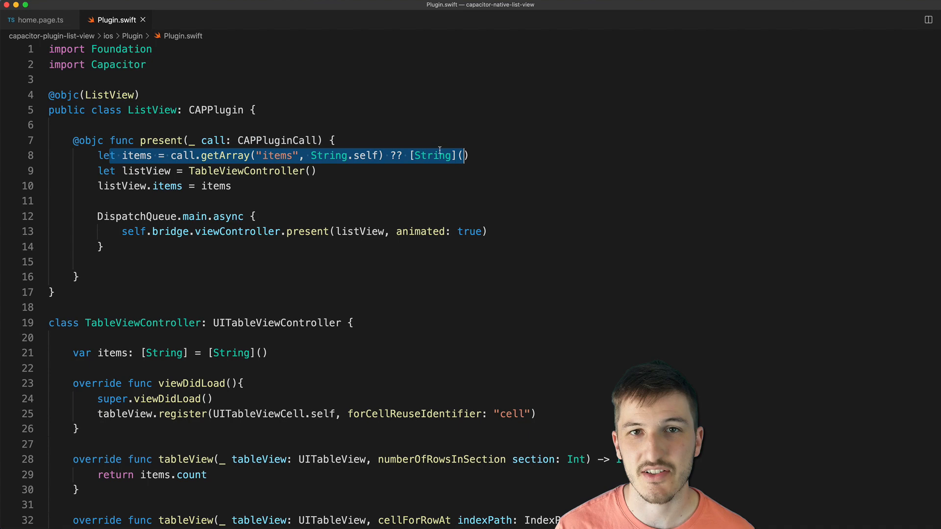
Peek at home.page.ts, select the items variable in Plugin.swift, and bring back the Simulator
click(36, 20)
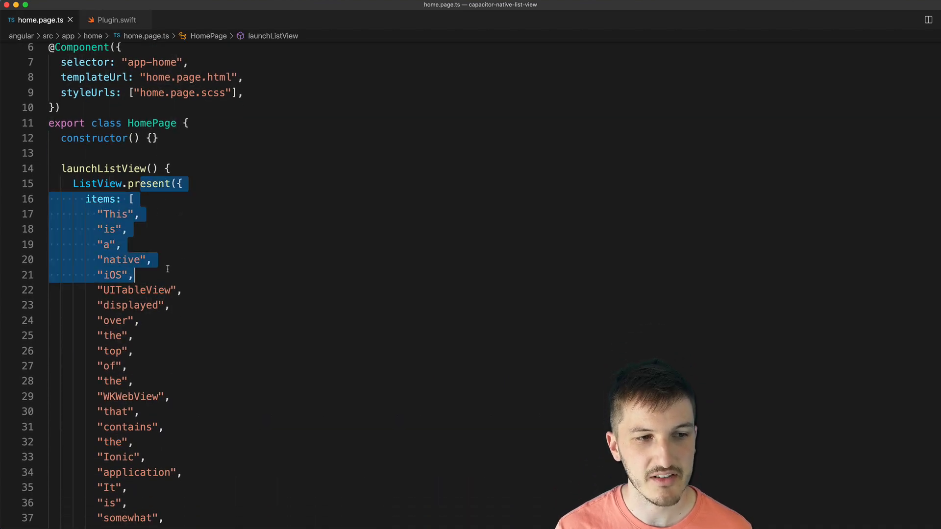
click(115, 19)
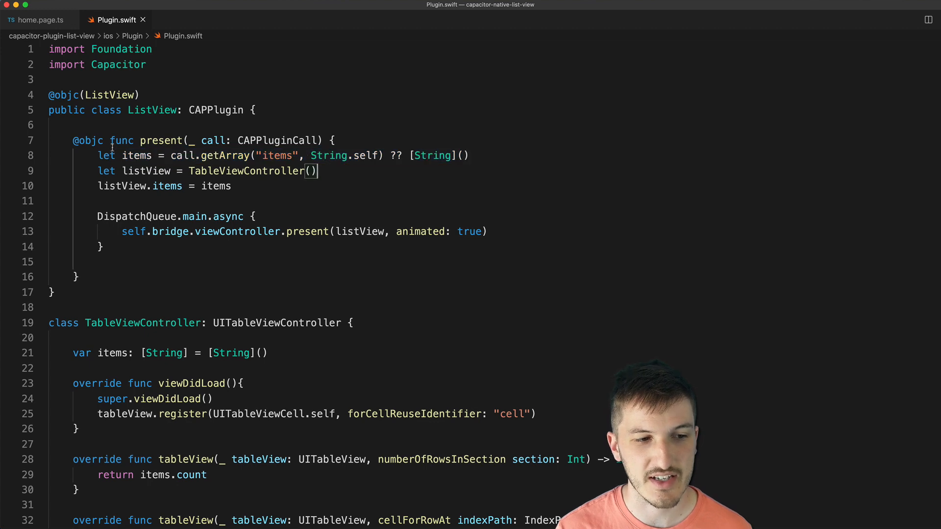
scroll(down, 3)
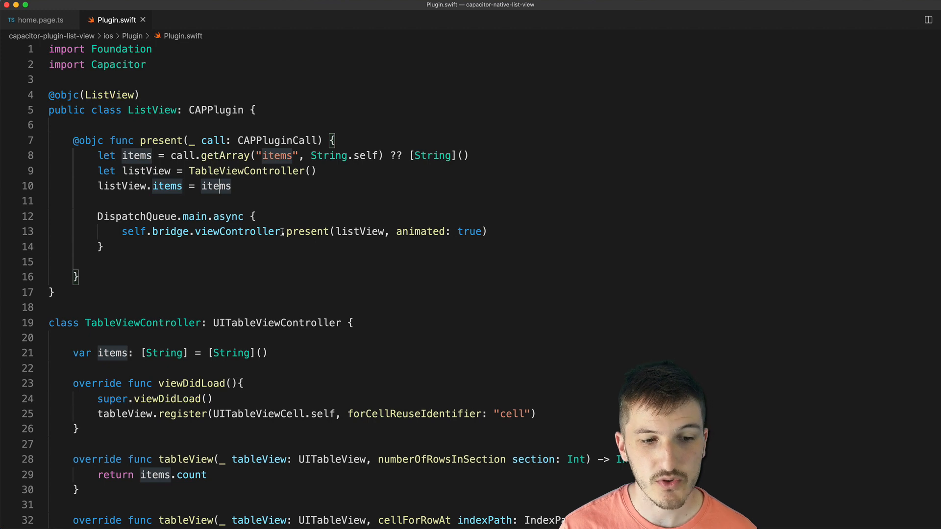
double_click(240, 231)
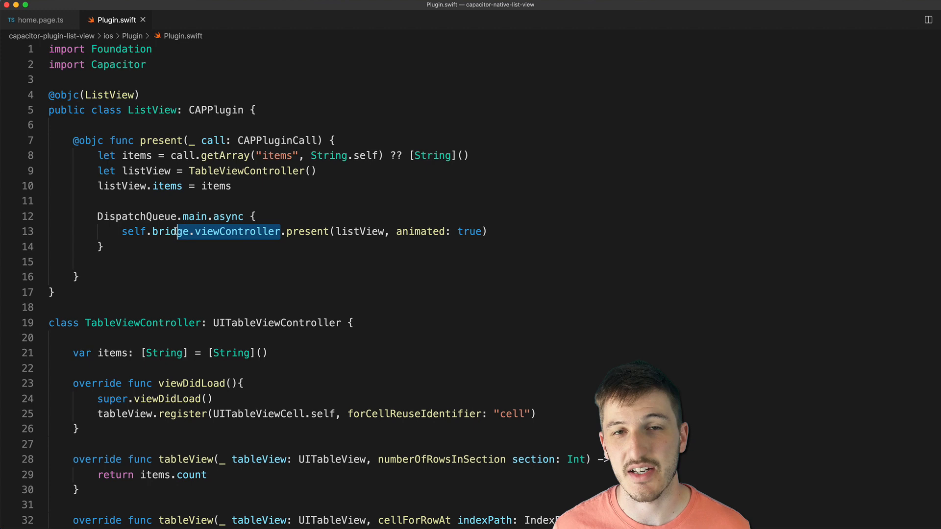
click(289, 231)
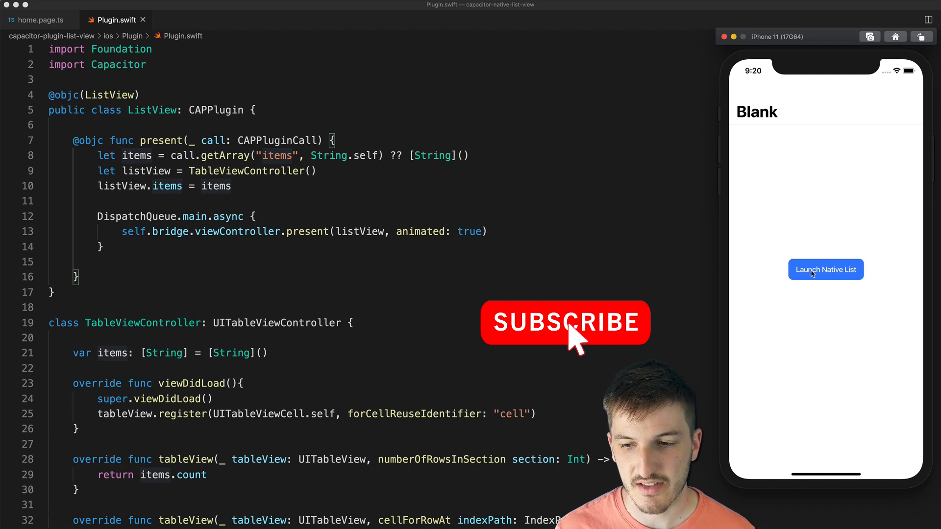
Launch the native list and scroll the UITableView down to its final words
click(825, 269)
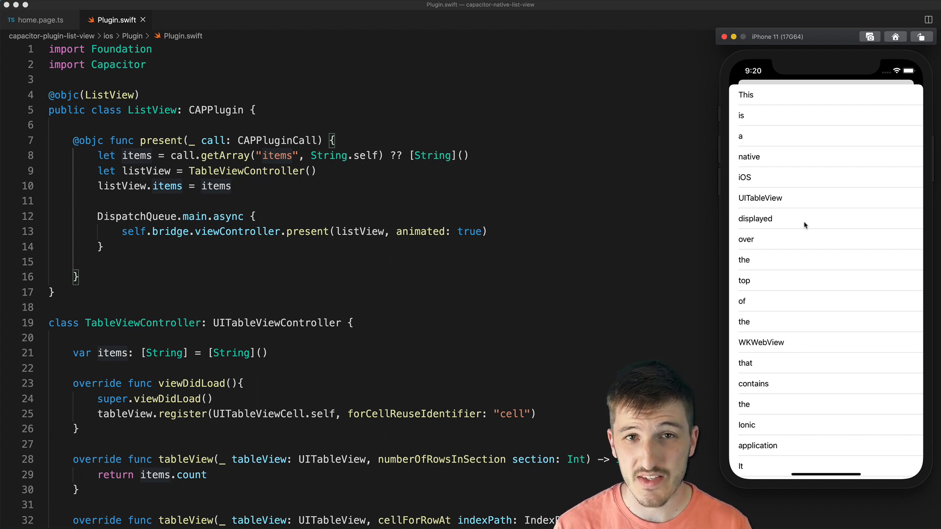
mouse_move(806, 224)
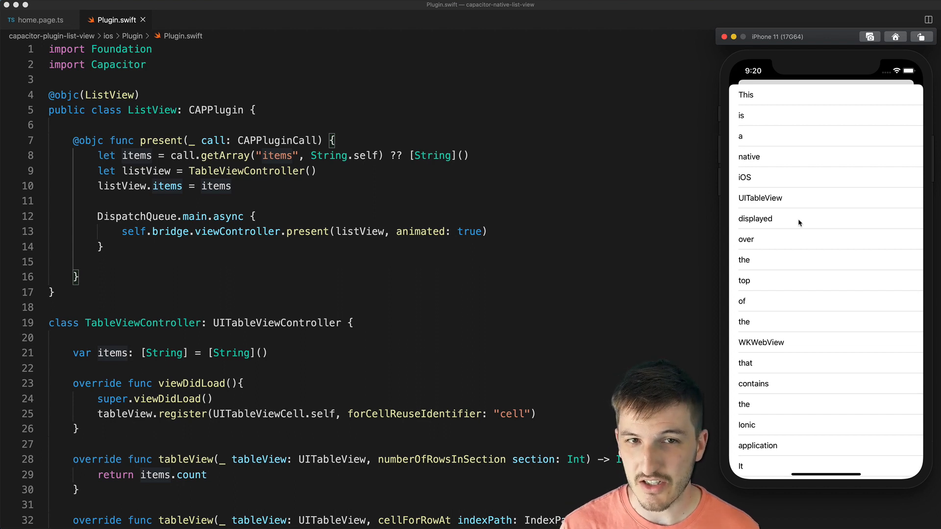
mouse_move(312, 161)
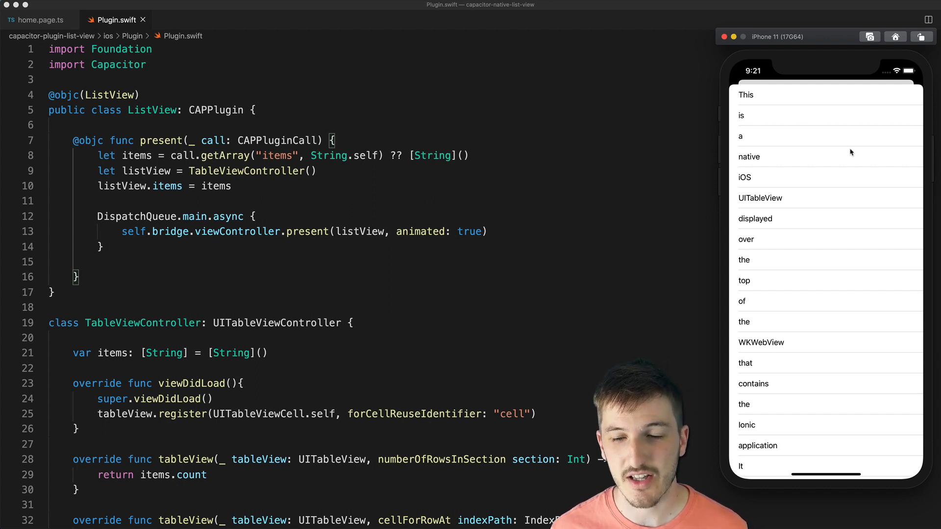
scroll(down, 3)
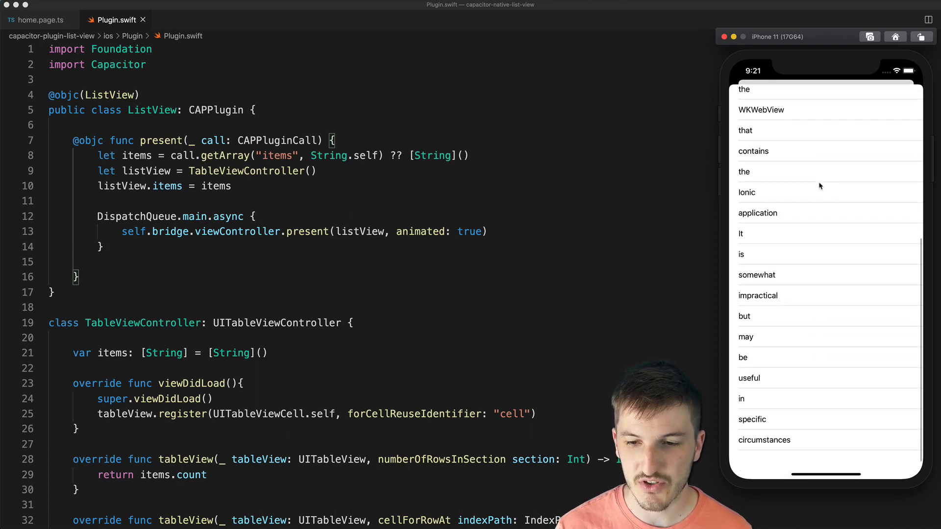